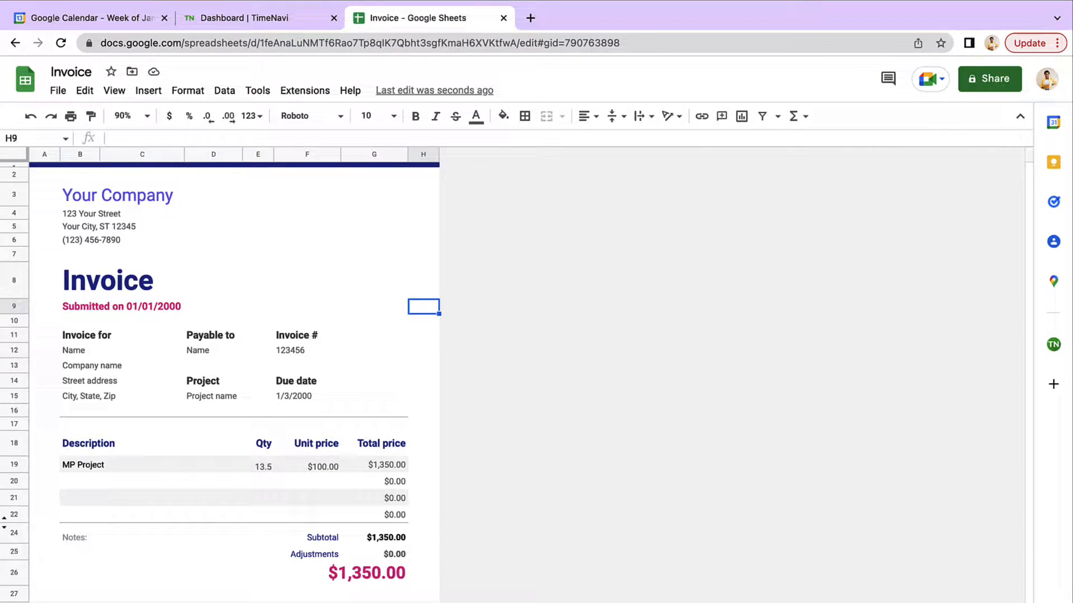
- Set the Personal Dashboard date filter to the week of Jan 9 – Jan 13
{"action": "left_click", "coordinate": [236, 18]}
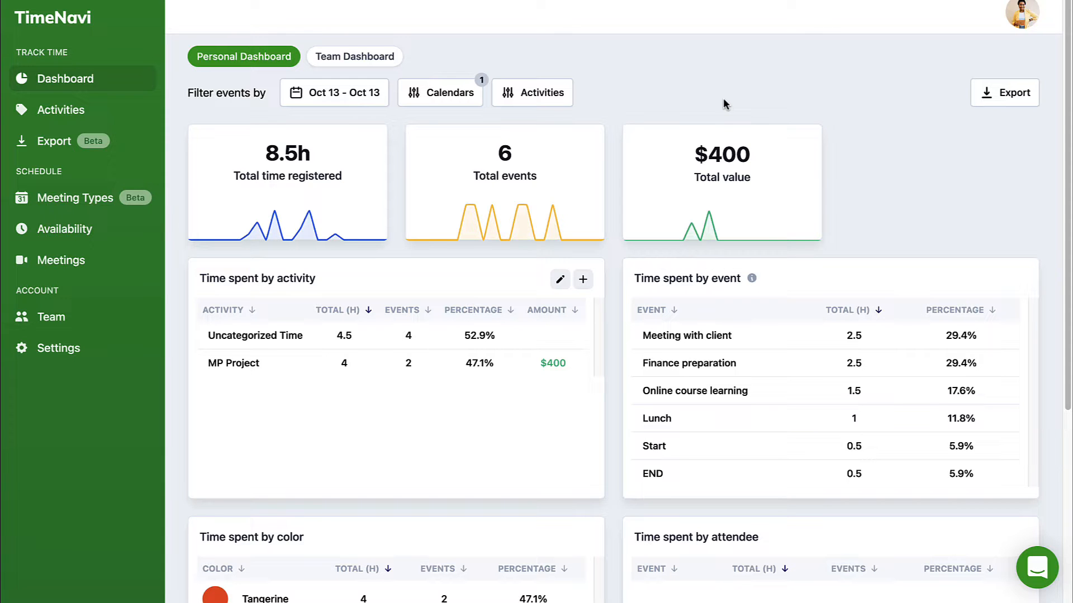
{"action": "left_click", "coordinate": [334, 92]}
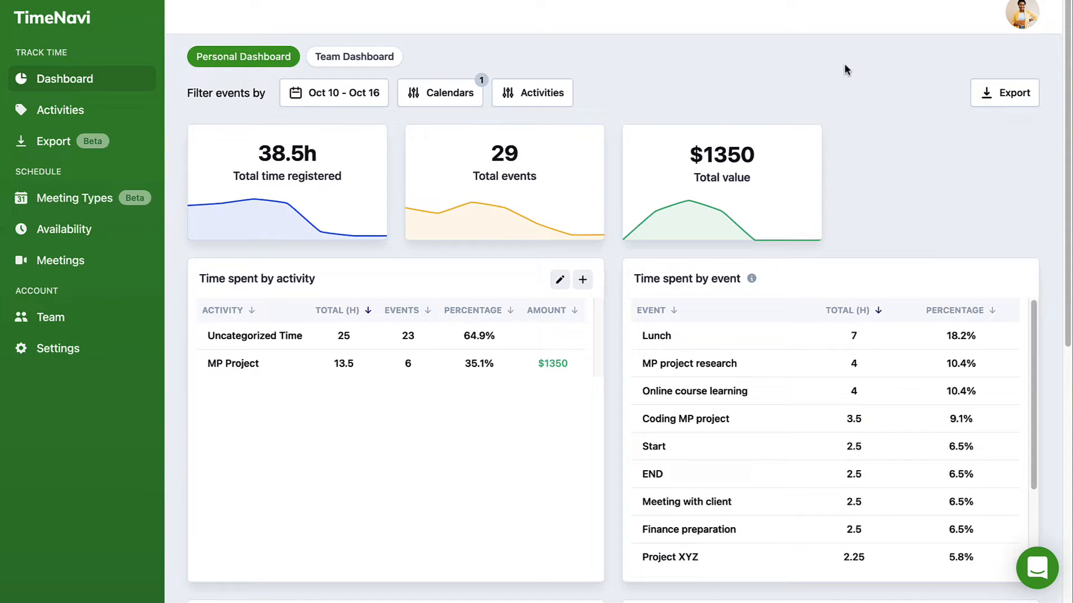
{"action": "left_click", "coordinate": [334, 92]}
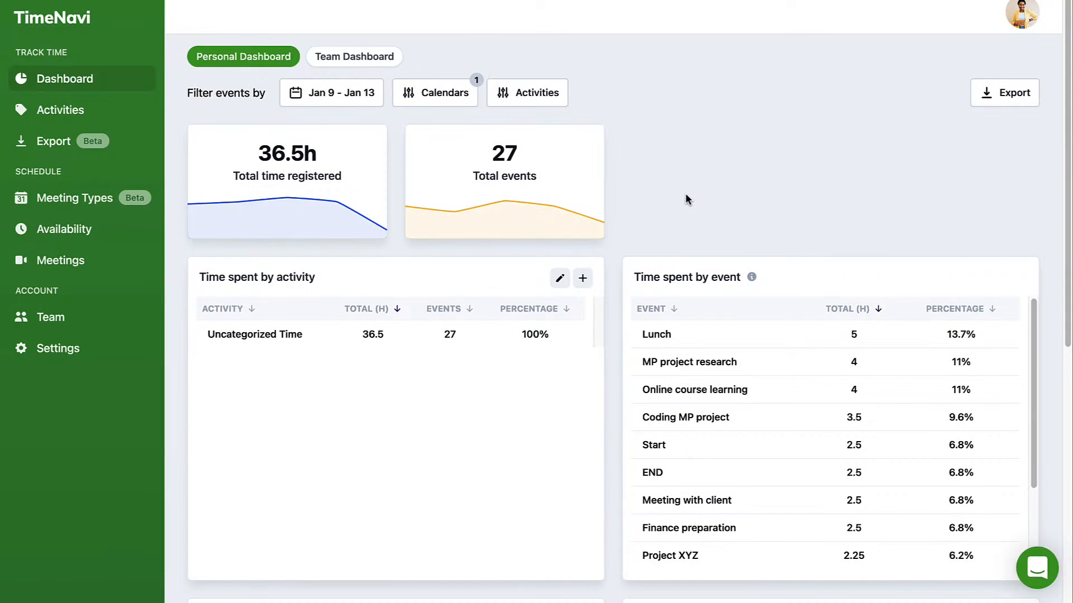
{"action": "left_click", "coordinate": [582, 279]}
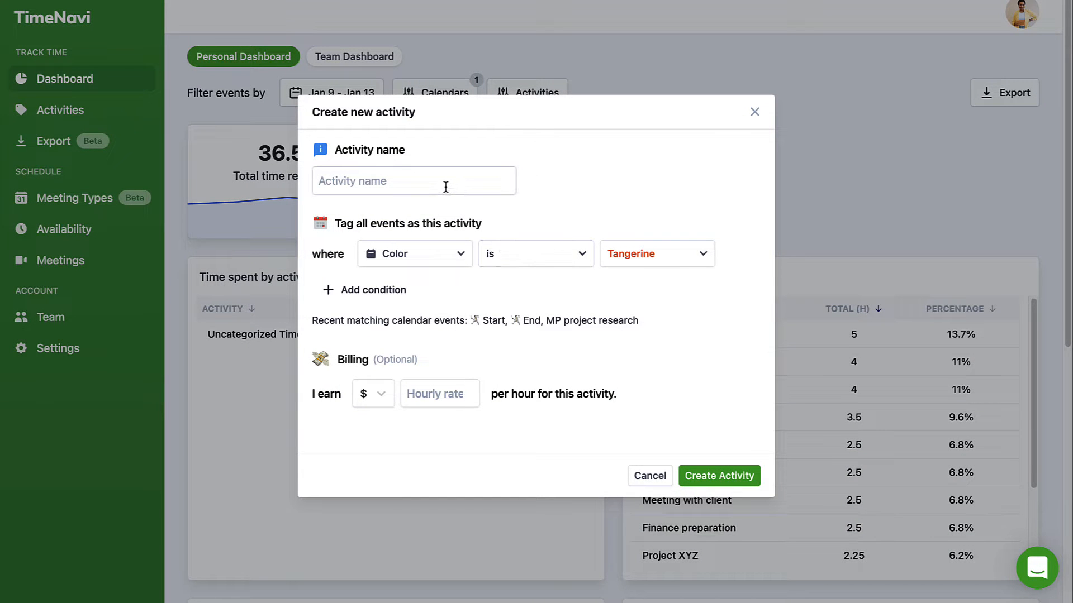
- Name the activity 'MP Project' with the condition Color is Tangerine
{"action": "type", "text": "MP Project"}
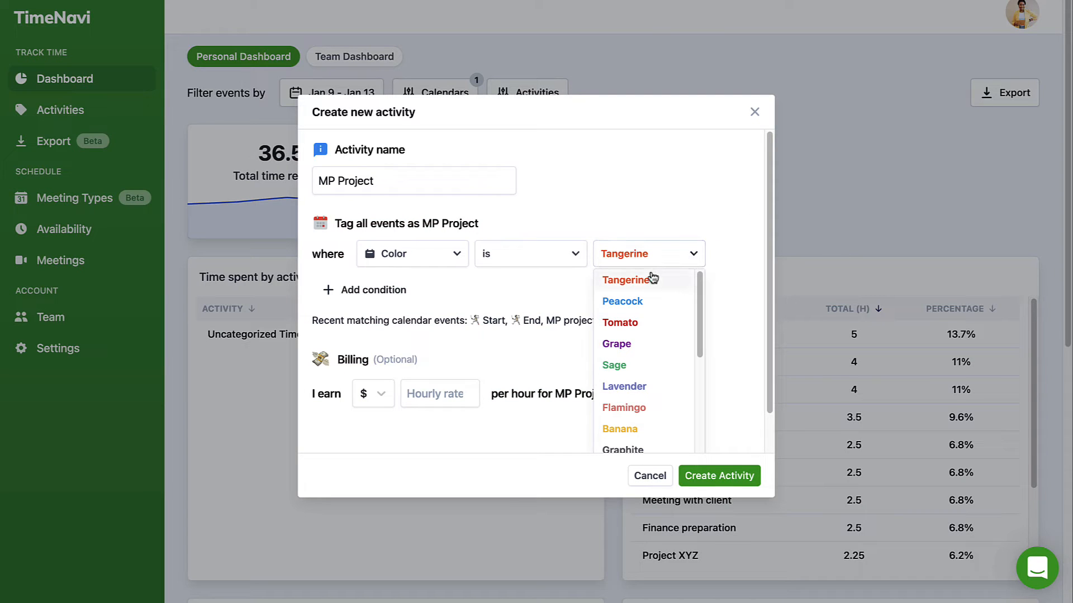
{"action": "left_click", "coordinate": [623, 279]}
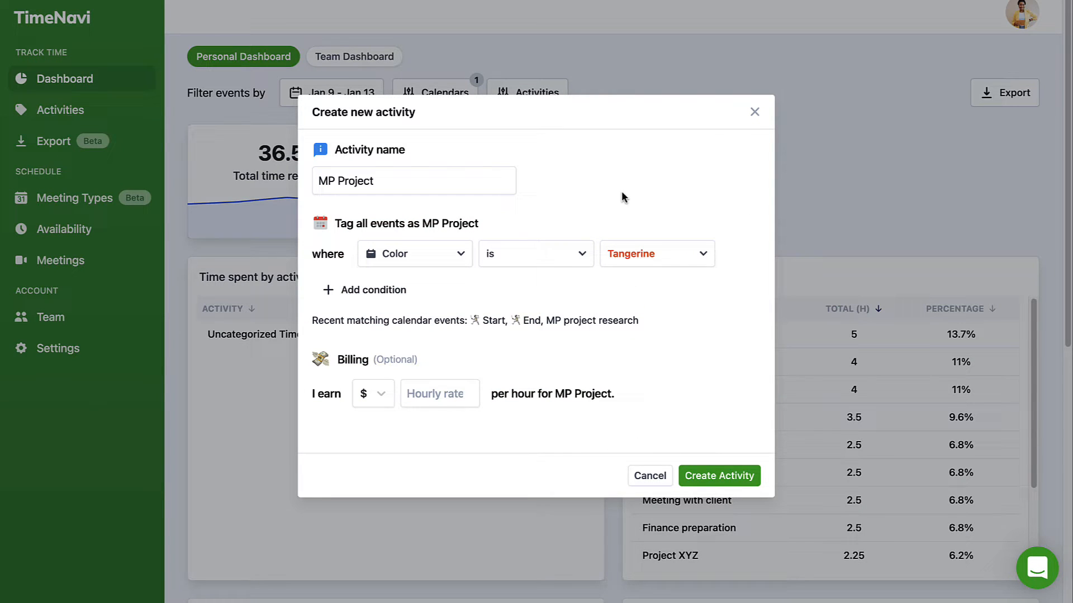
{"action": "mouse_move", "coordinate": [456, 366]}
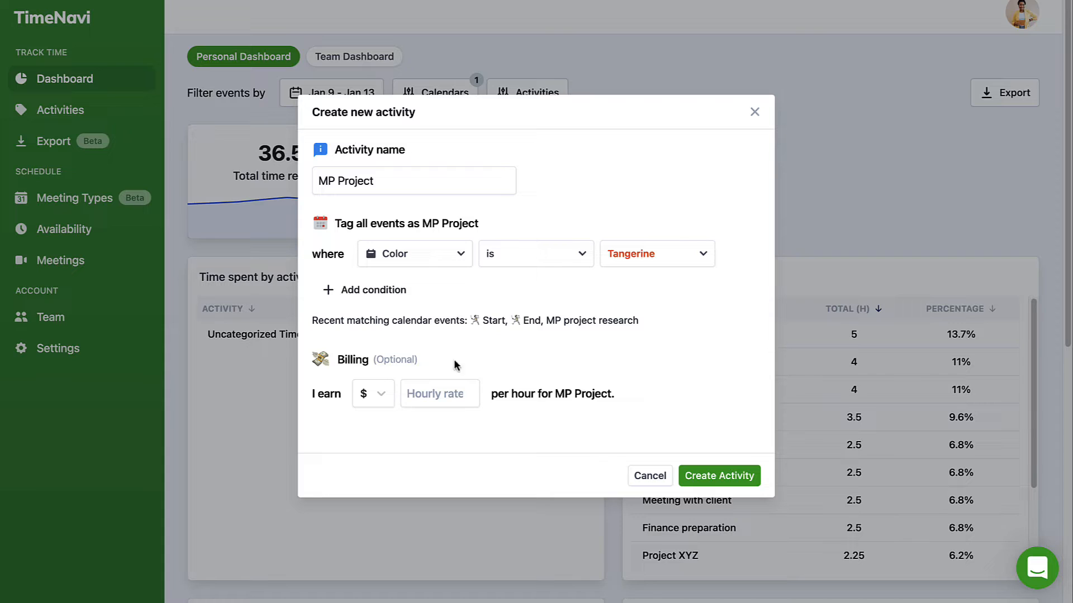
- Enter a $100 hourly rate and create the MP Project activity
{"action": "left_click", "coordinate": [439, 393]}
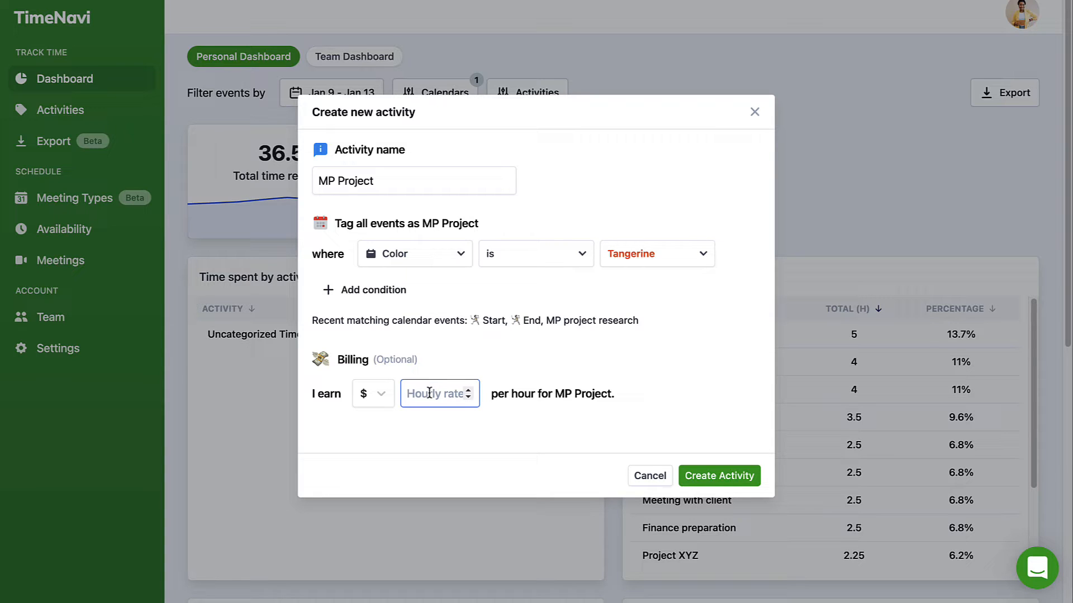
{"action": "type", "text": "100"}
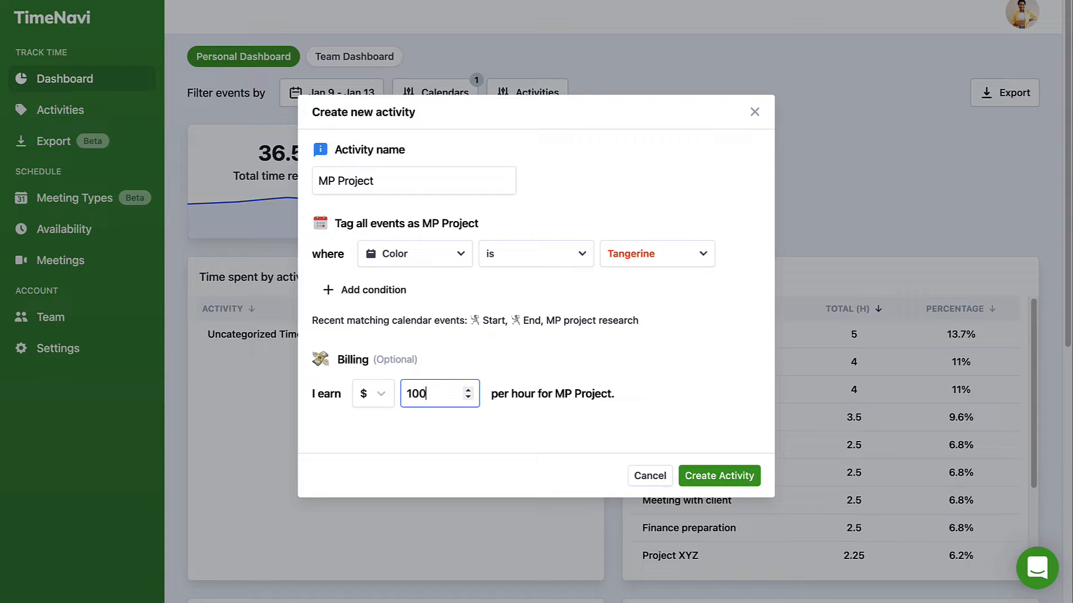
{"action": "mouse_move", "coordinate": [558, 287]}
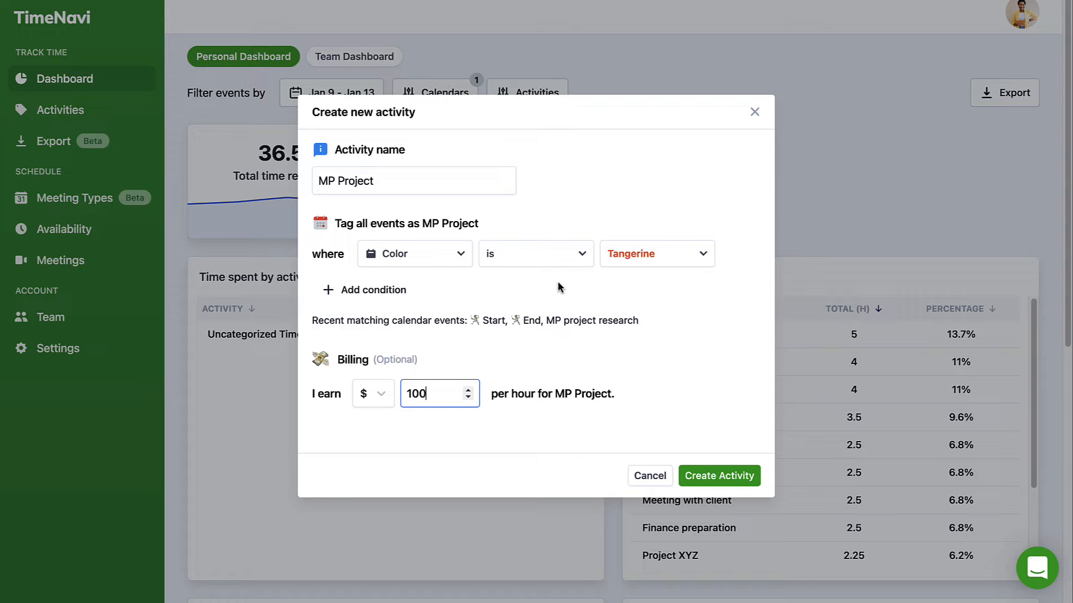
{"action": "left_click", "coordinate": [719, 475]}
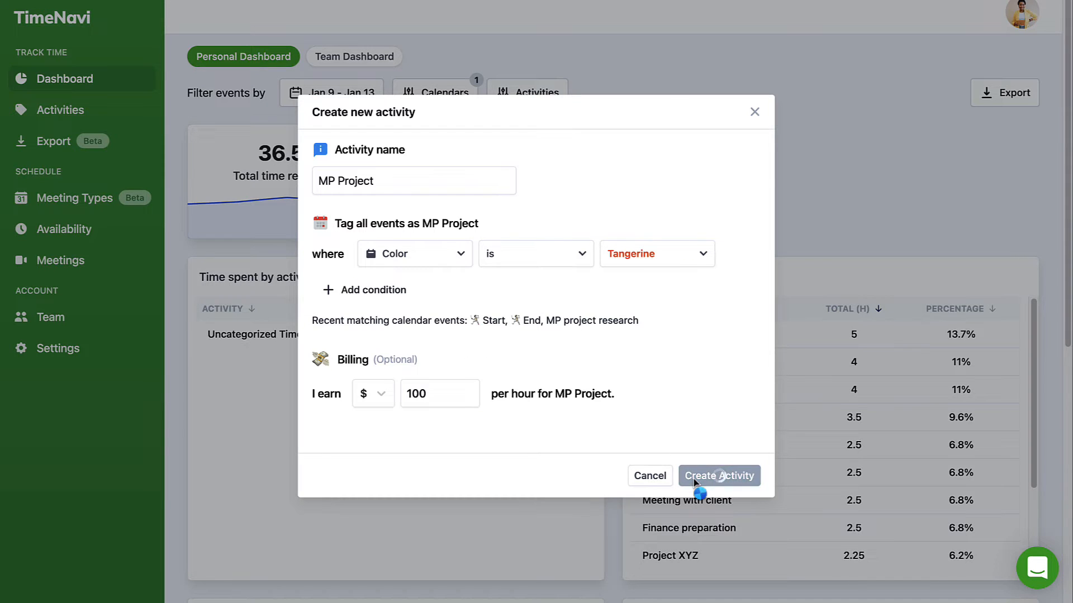
{"action": "left_click", "coordinate": [719, 476]}
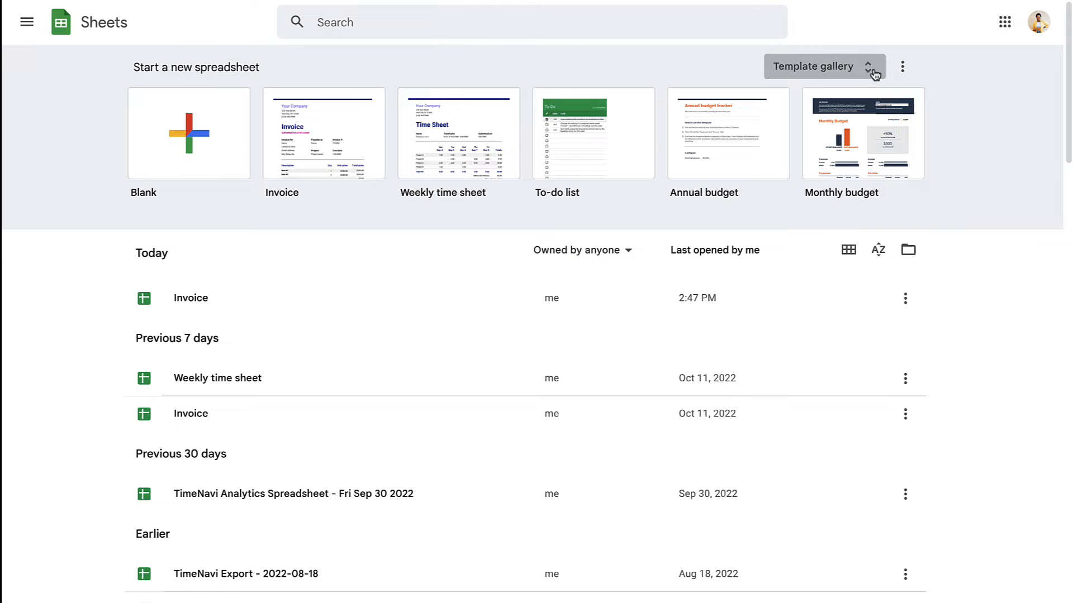
- Expand the Sheets template gallery and scroll through the available templates
{"action": "left_click", "coordinate": [818, 66]}
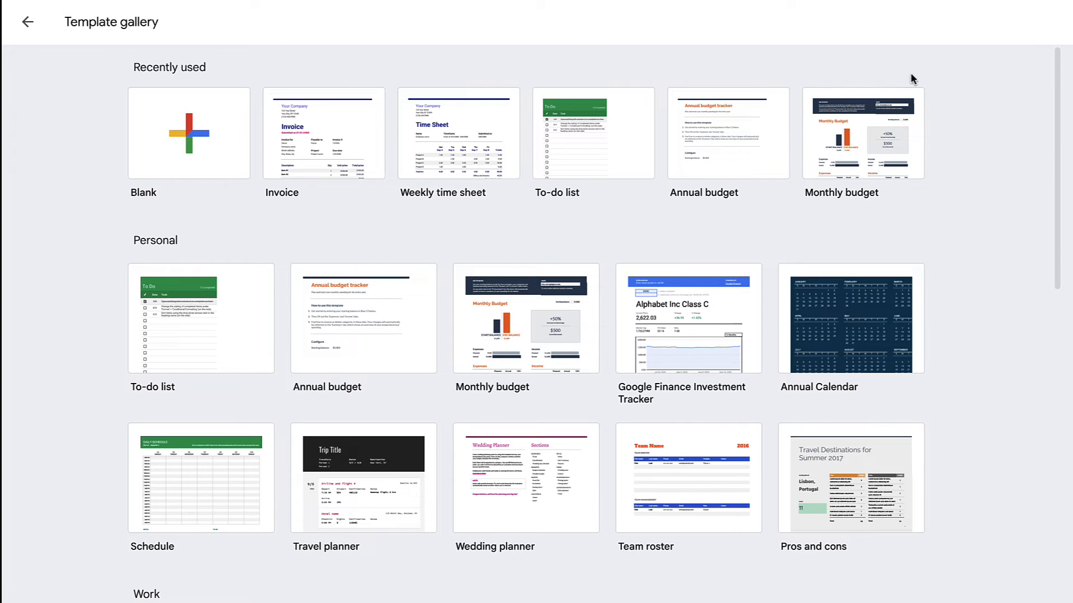
{"action": "scroll", "scroll_direction": "down", "scroll_amount": 3}
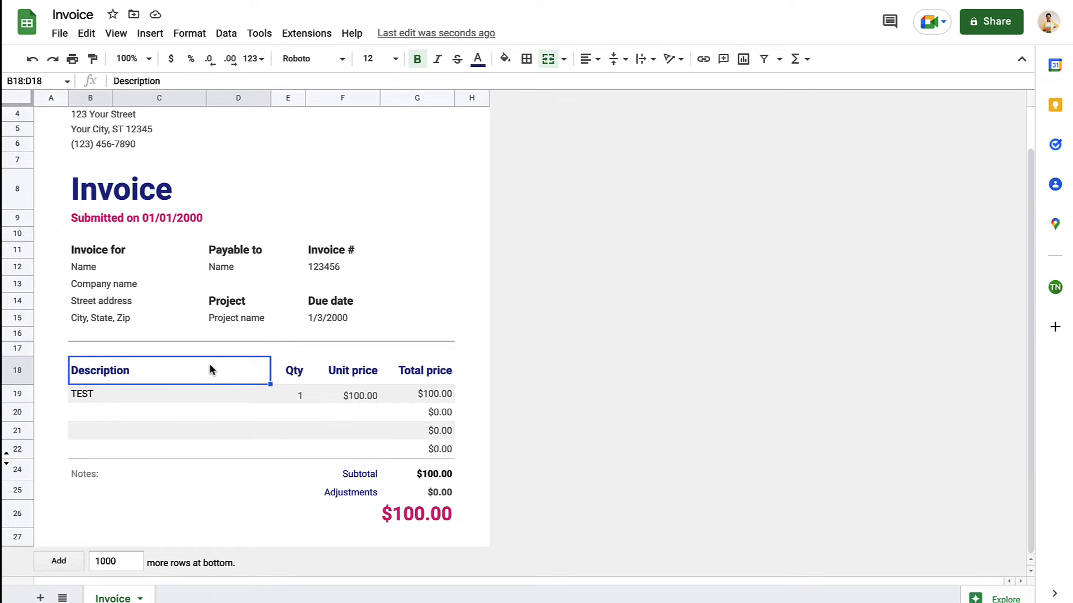
- Replace the invoice's TEST description with 'MP Project'
{"action": "type", "text": "MP Proje"}
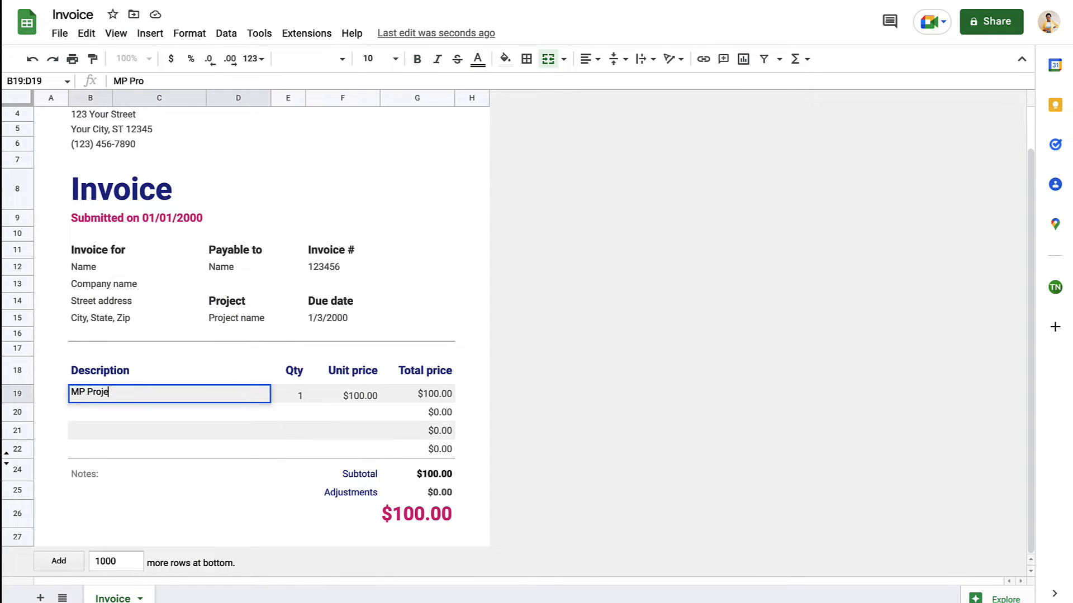
{"action": "key", "text": "enter"}
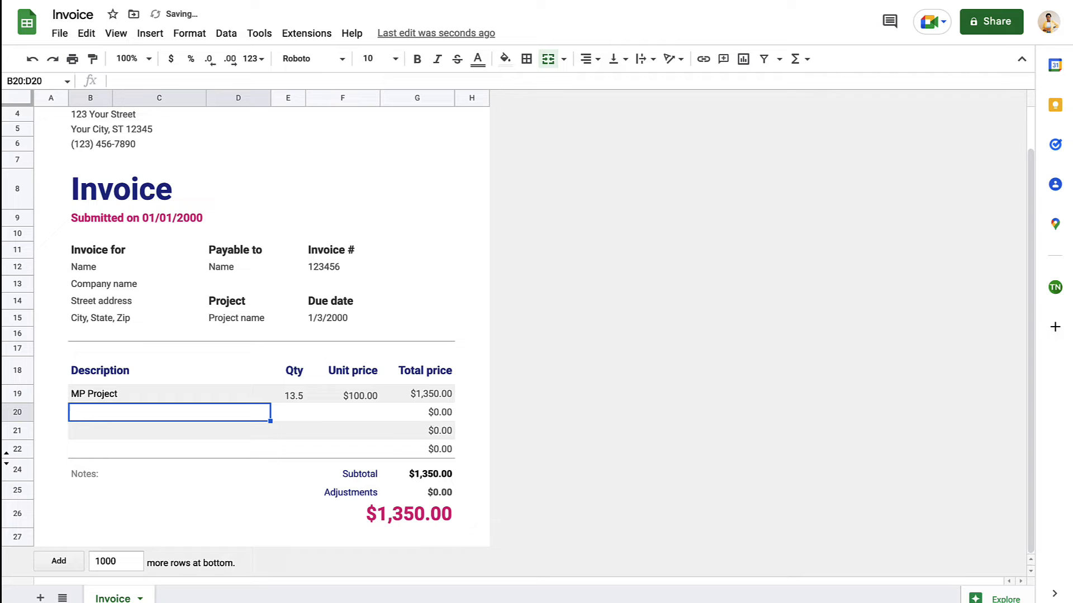
{"action": "left_click", "coordinate": [100, 370]}
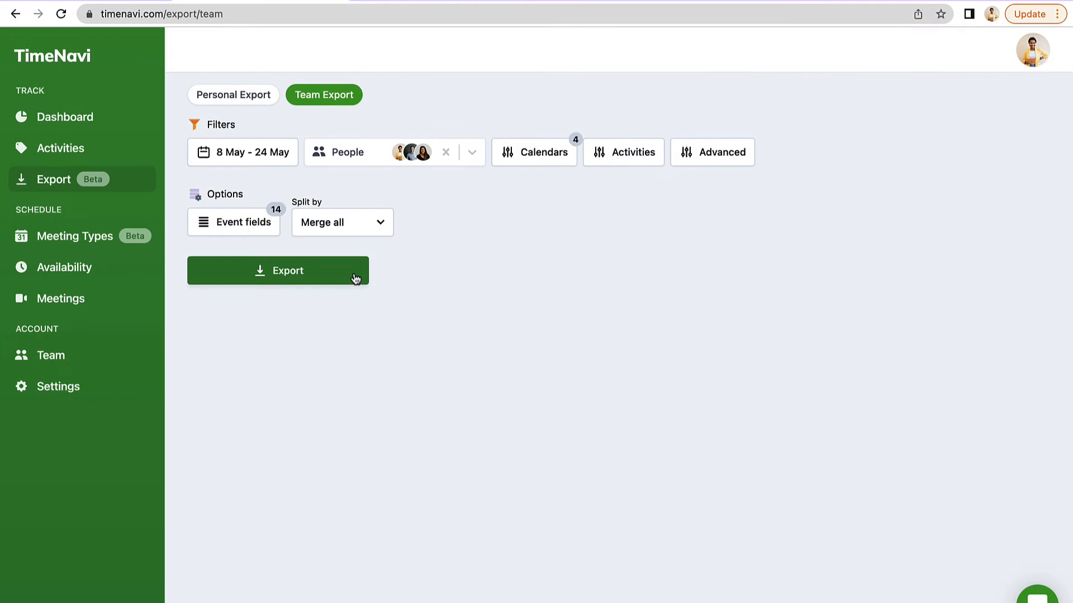
- Export the team's calendar events for 8 May – 24 May
{"action": "left_click", "coordinate": [277, 270]}
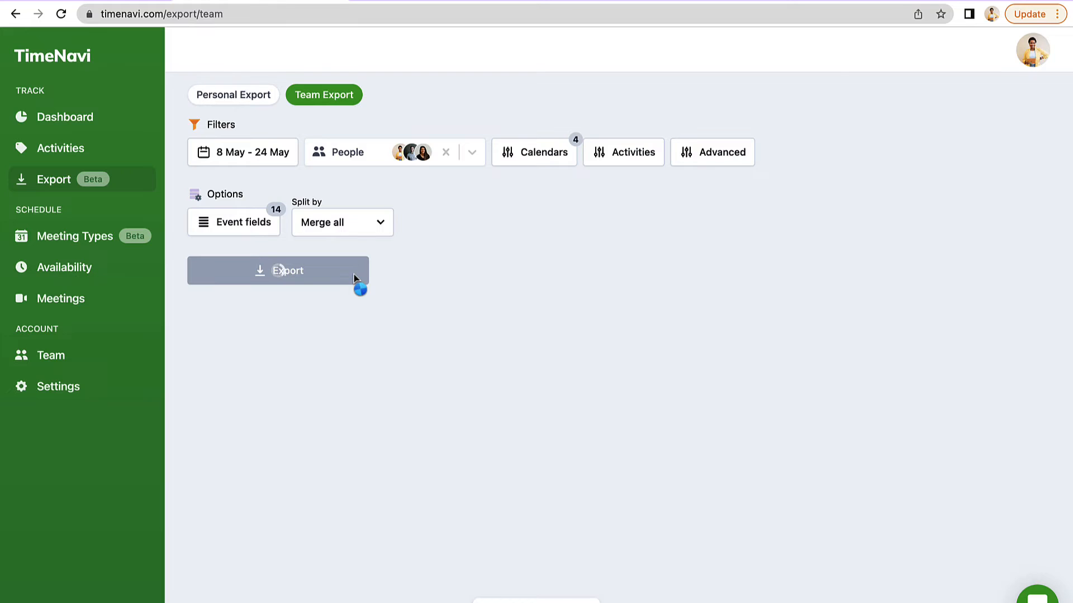
{"action": "left_click", "coordinate": [277, 270]}
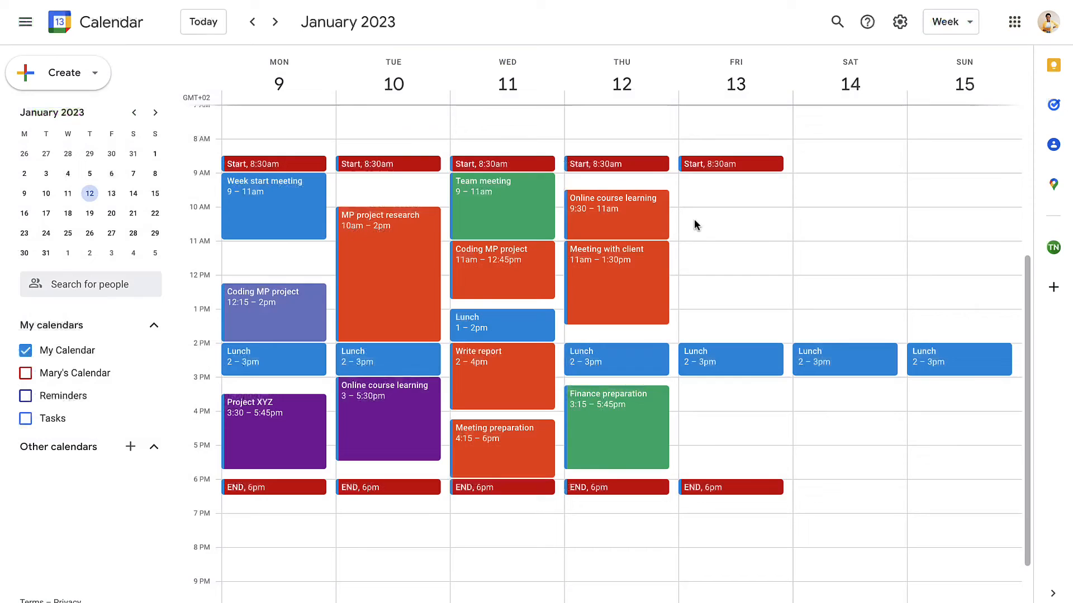
- Search the add-ons marketplace for 'TimeNavi' and open its listing
{"action": "left_click", "coordinate": [1052, 287]}
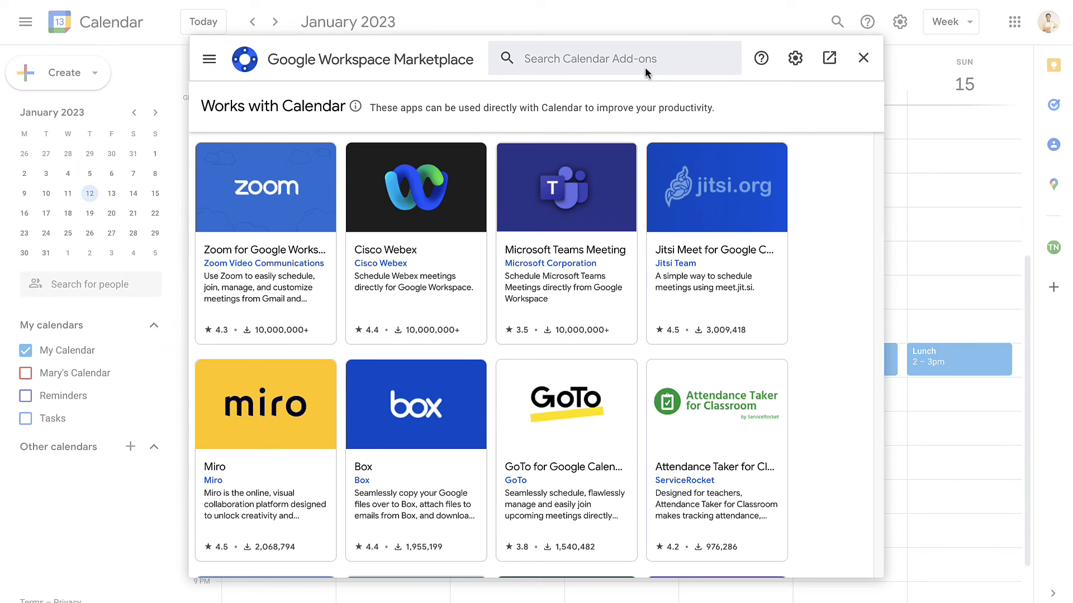
{"action": "type", "text": "TimeNavi"}
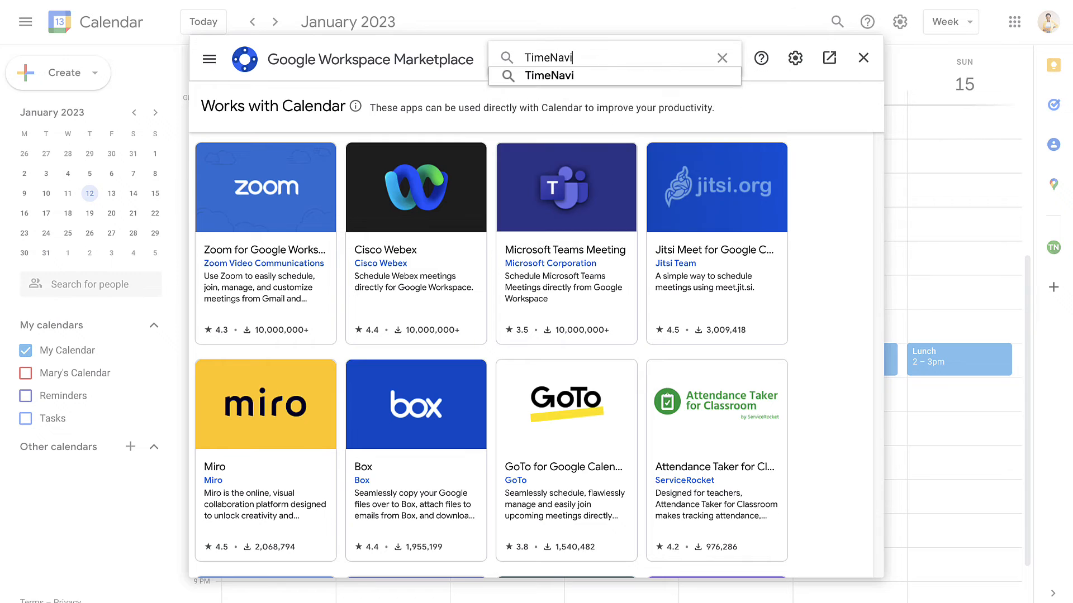
{"action": "left_click", "coordinate": [548, 75]}
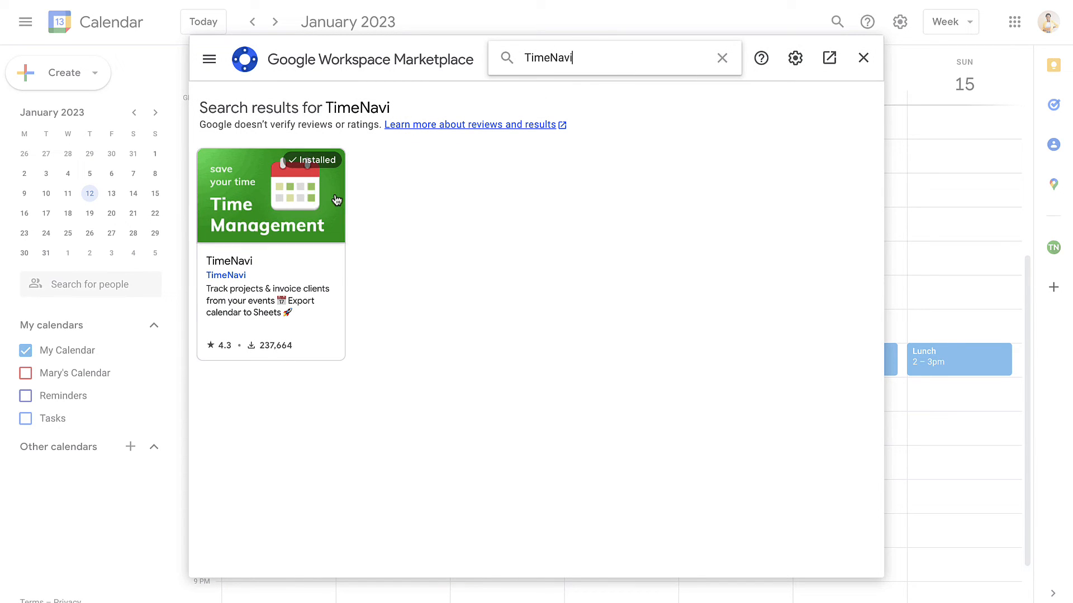
{"action": "left_click", "coordinate": [270, 195]}
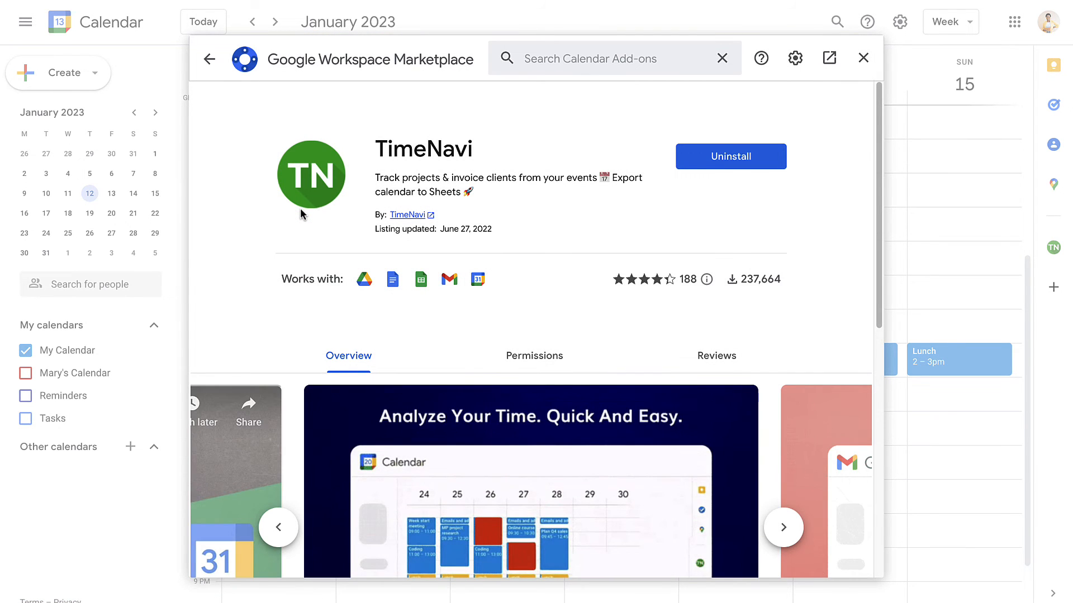